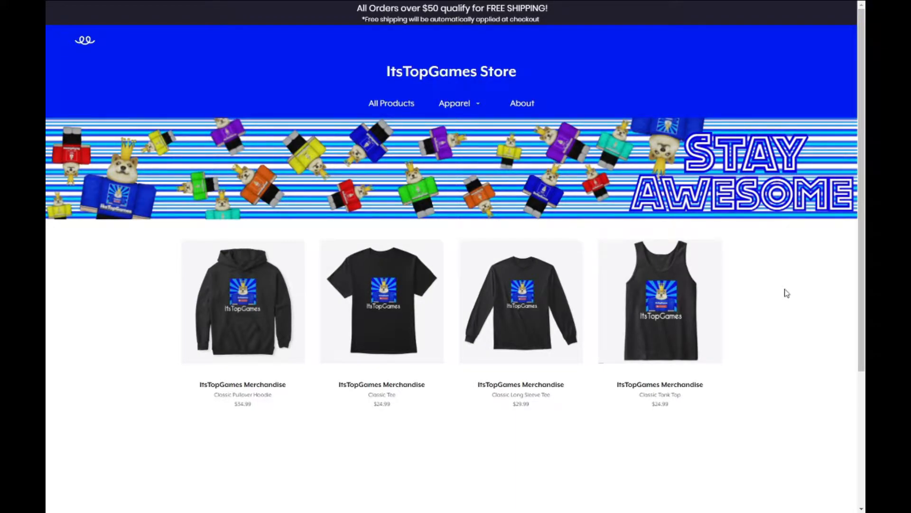
{"action": "mouse_move", "coordinate": [754, 269]}
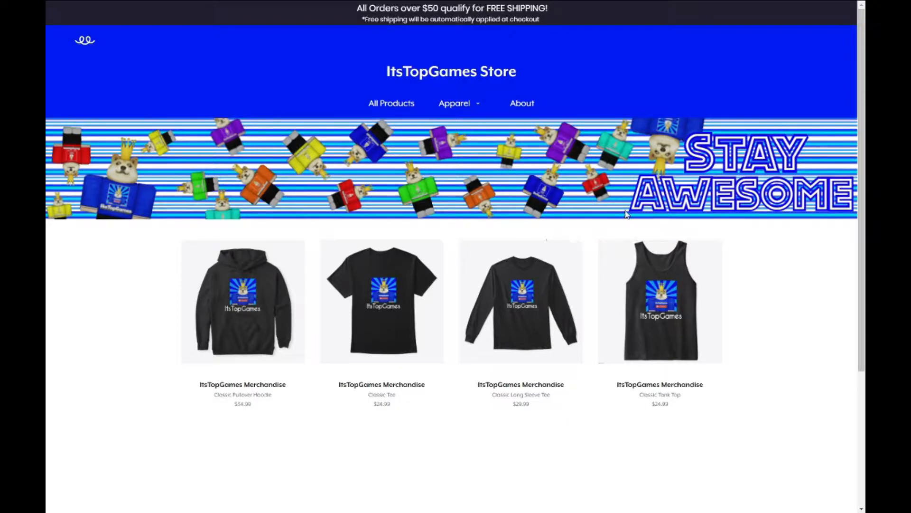
{"action": "mouse_move", "coordinate": [606, 39]}
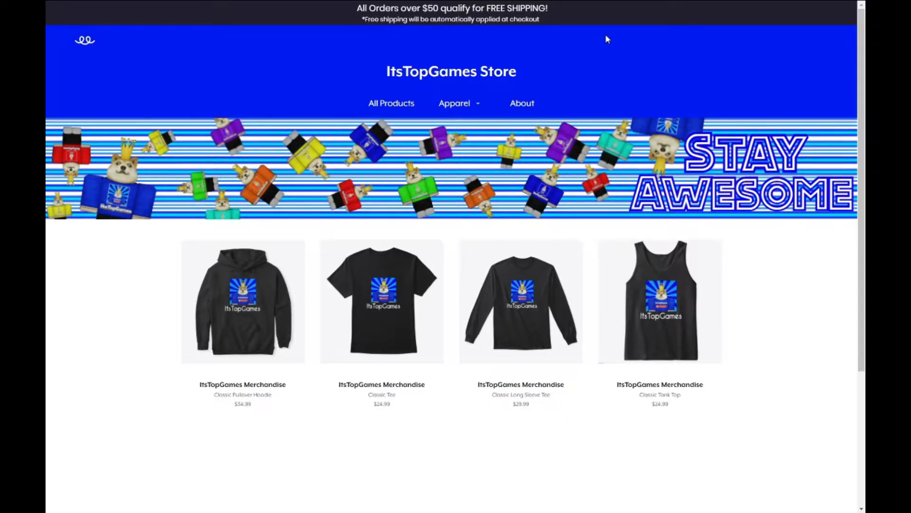
{"action": "mouse_move", "coordinate": [591, 19]}
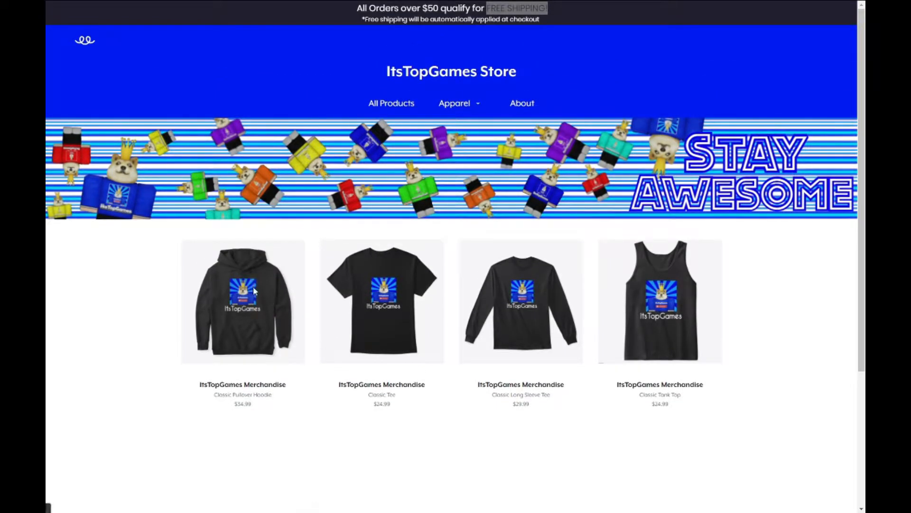
Open the Classic Pullover Hoodie product page and dismiss the order-a-sample offer.
{"action": "left_click", "coordinate": [242, 301]}
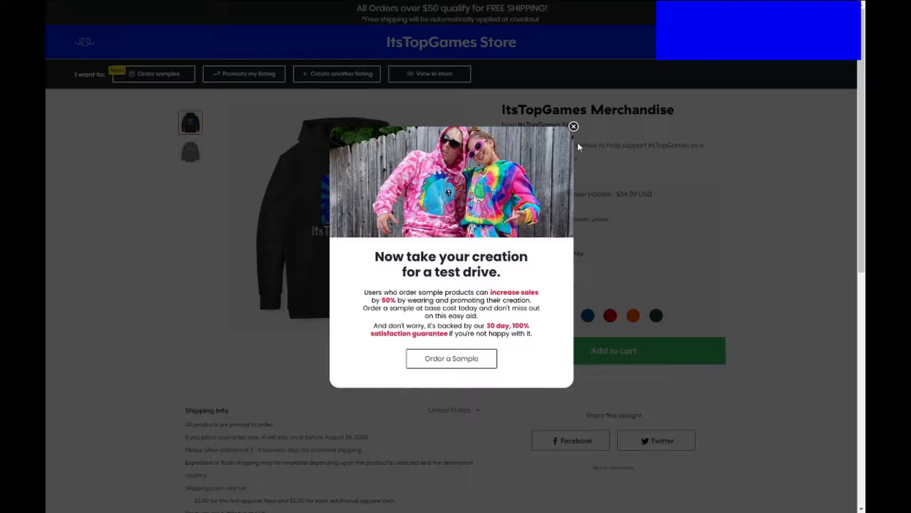
{"action": "left_click", "coordinate": [573, 126]}
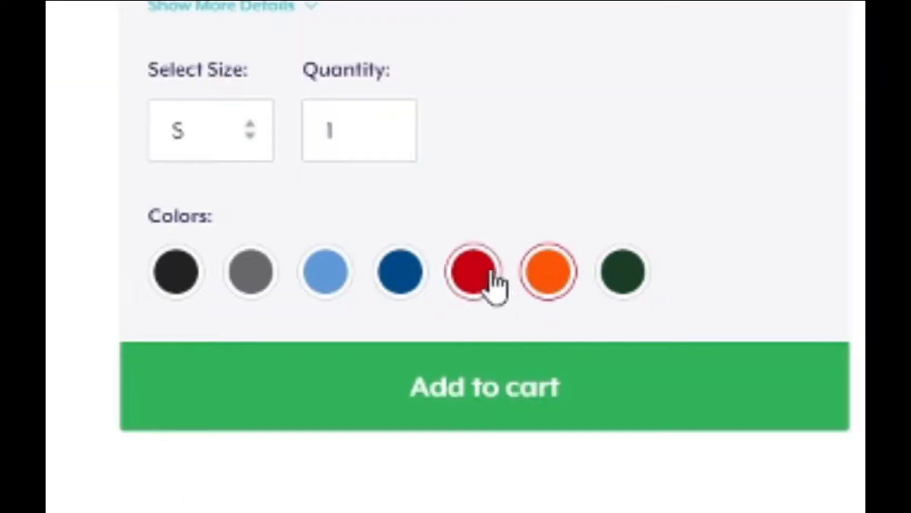
Preview the hoodie in light blue, grey, another swatch and black.
{"action": "left_click", "coordinate": [325, 272]}
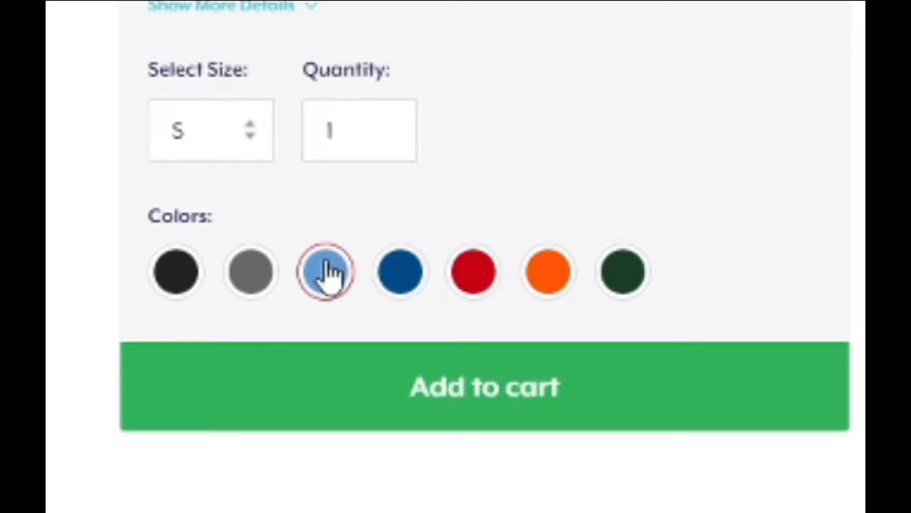
{"action": "left_click", "coordinate": [250, 272]}
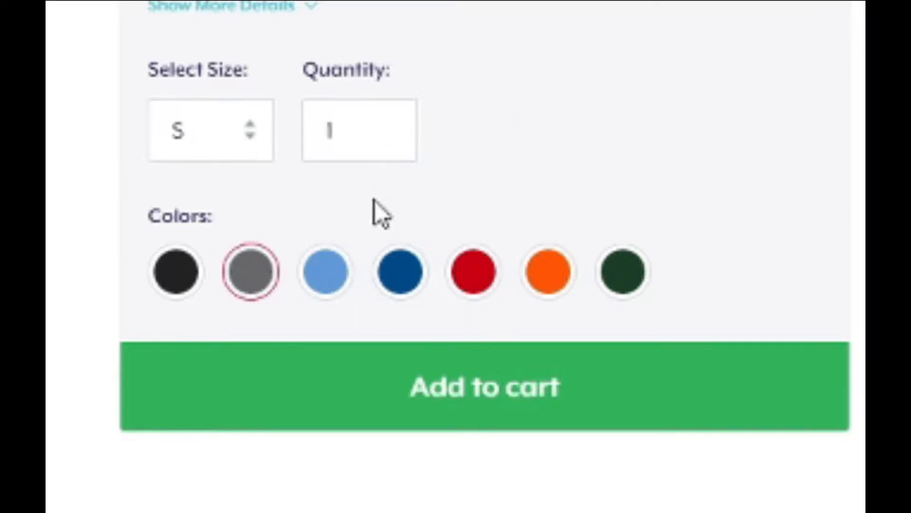
{"action": "left_click", "coordinate": [174, 271]}
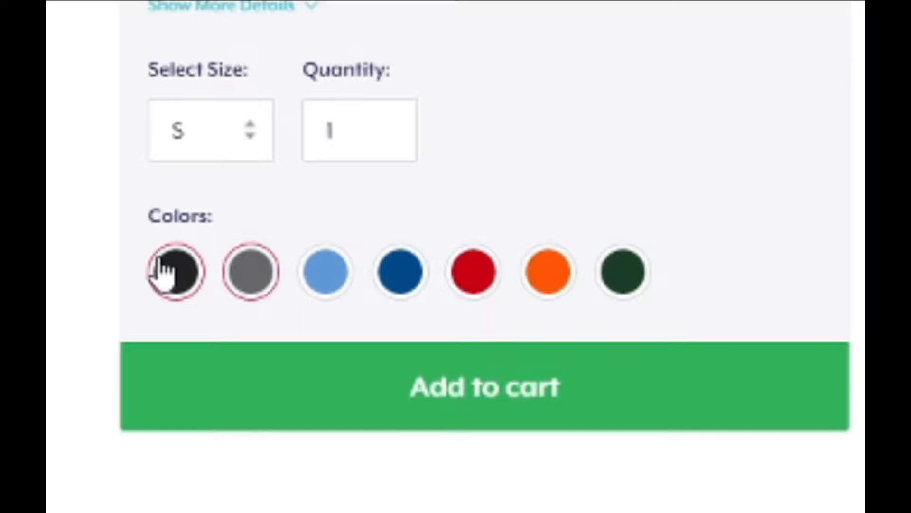
{"action": "left_click", "coordinate": [251, 271]}
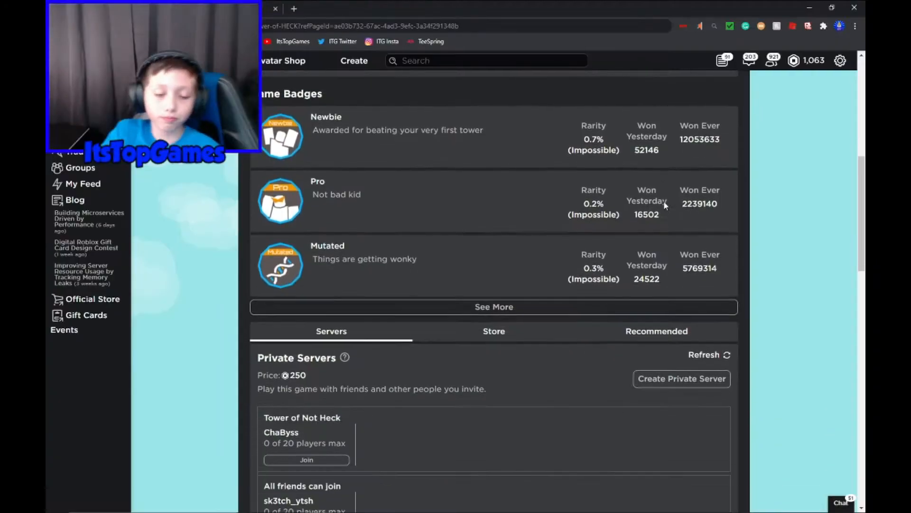
{"action": "scroll", "scroll_direction": "down", "scroll_amount": 3}
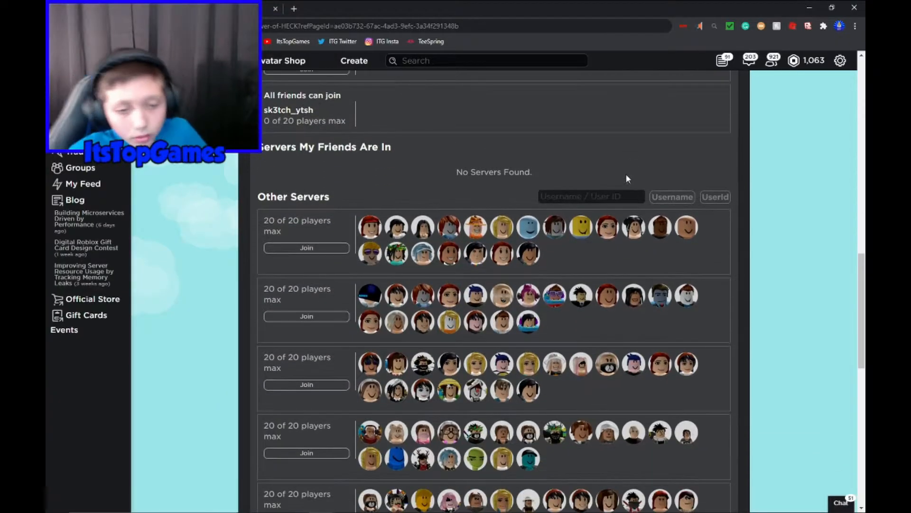
{"action": "scroll", "scroll_direction": "down", "scroll_amount": 3}
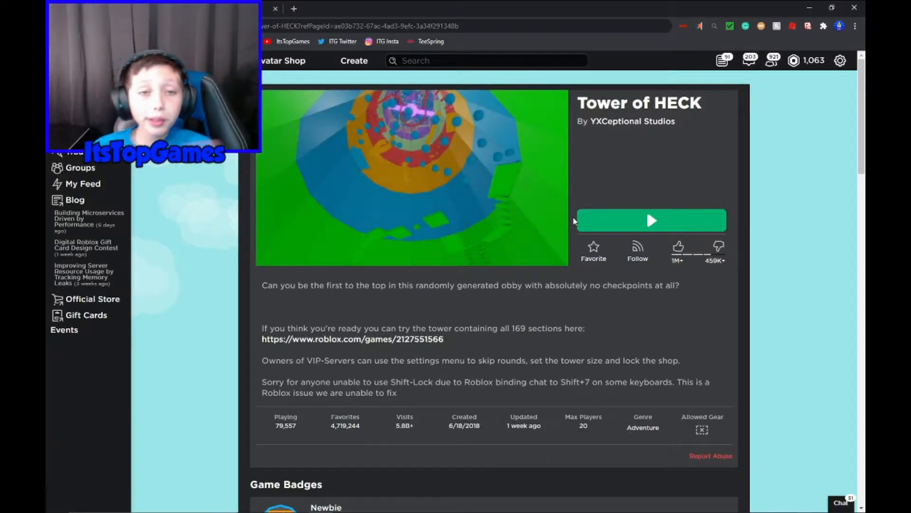
{"action": "scroll", "scroll_direction": "down", "scroll_amount": 3}
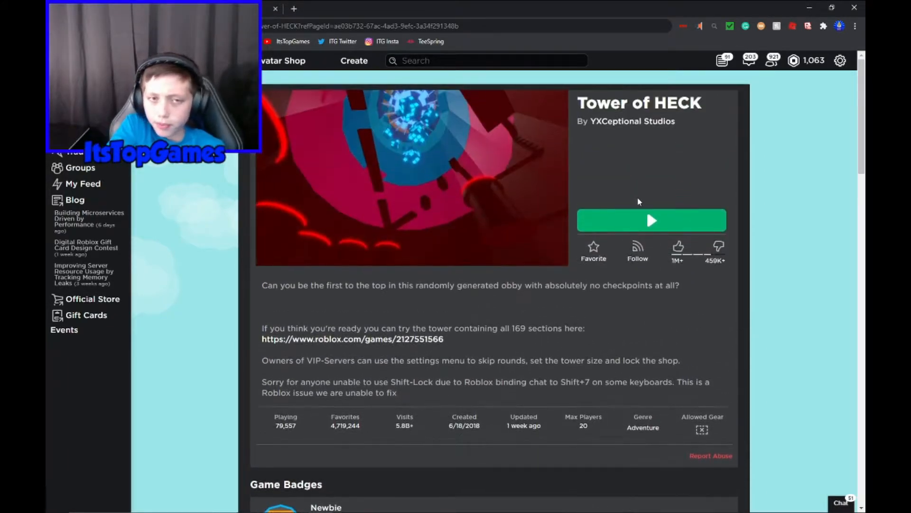
{"action": "left_click", "coordinate": [652, 220]}
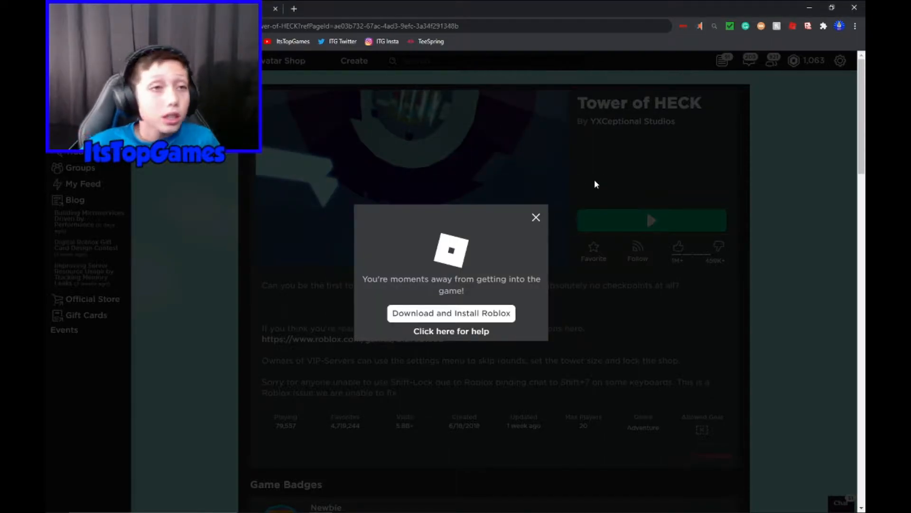
{"action": "left_click", "coordinate": [451, 313]}
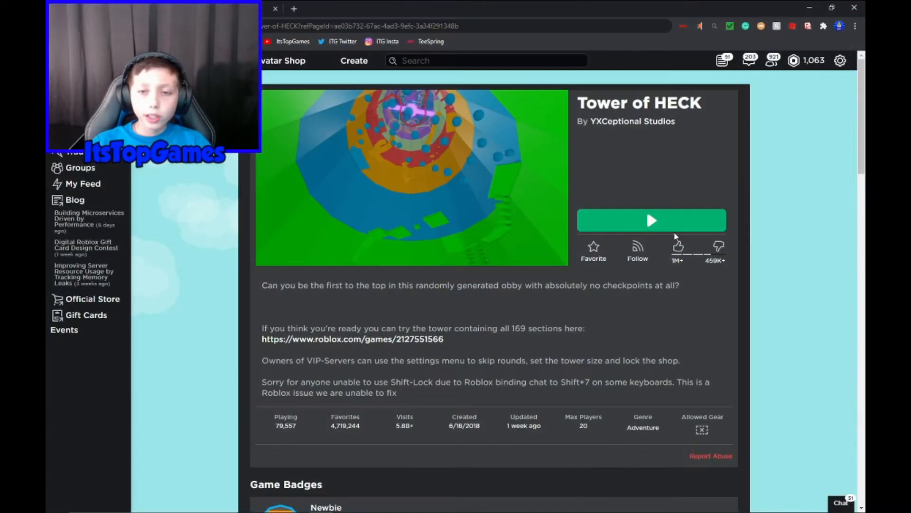
{"action": "left_click", "coordinate": [651, 220]}
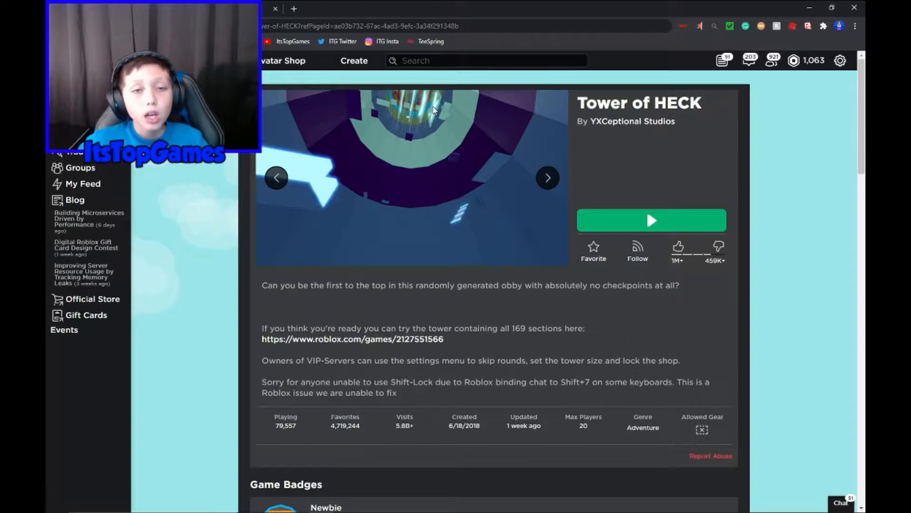
{"action": "left_click", "coordinate": [651, 219]}
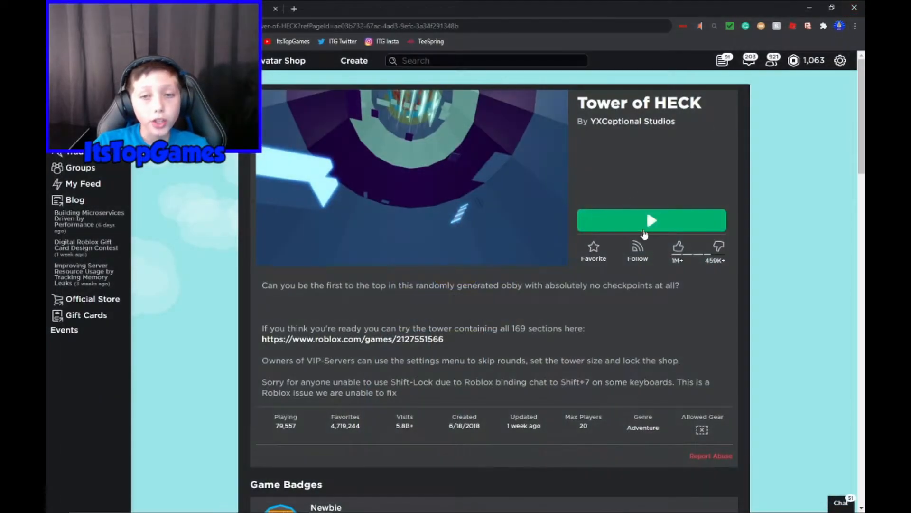
Launch Tower of HECK so the Roblox getting-into-the-game prompt appears.
{"action": "left_click", "coordinate": [651, 220]}
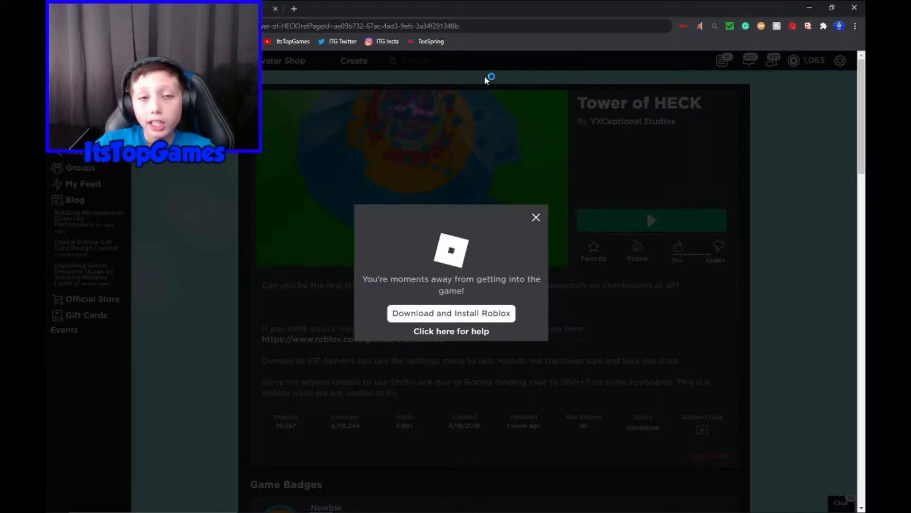
{"action": "left_click", "coordinate": [451, 312]}
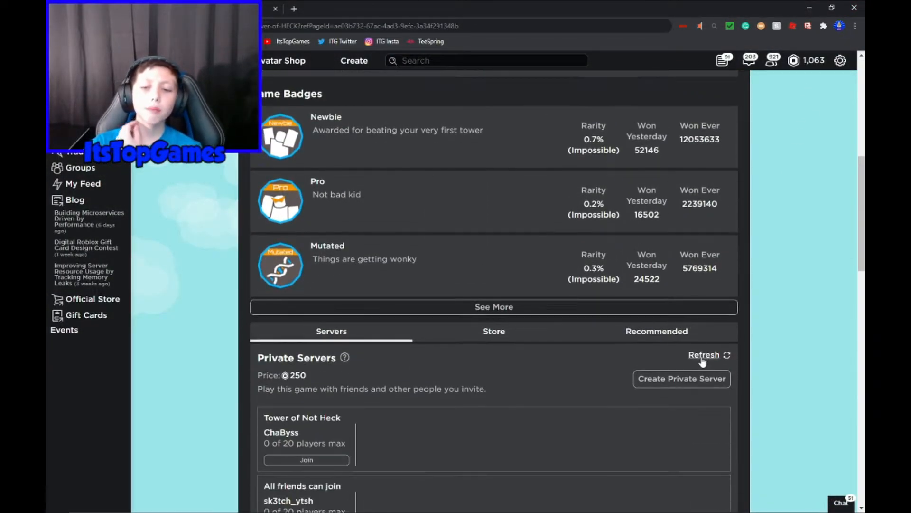
Refresh the private servers list on the game page a few times.
{"action": "left_click", "coordinate": [307, 459]}
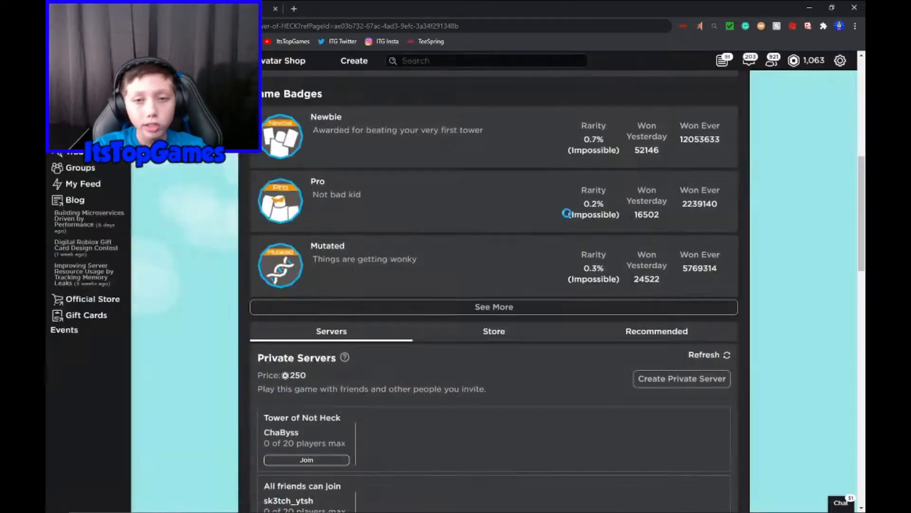
{"action": "left_click", "coordinate": [307, 460]}
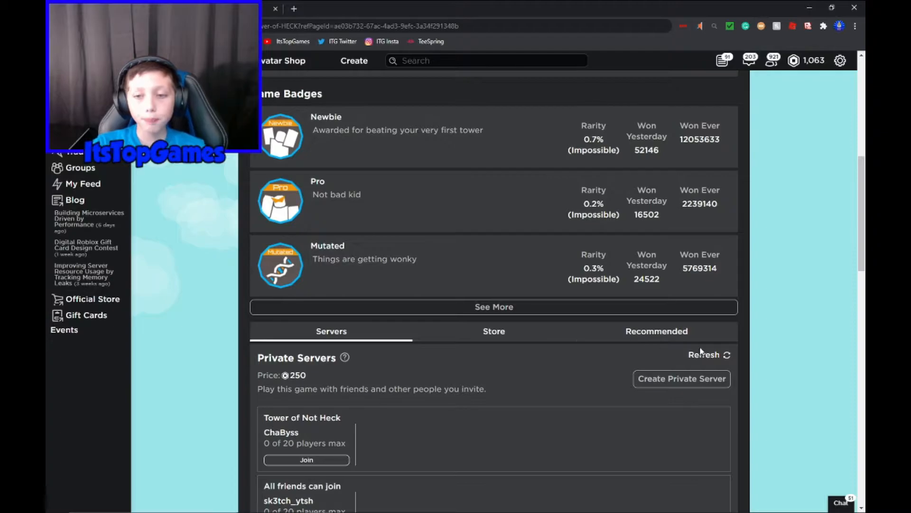
{"action": "left_click", "coordinate": [306, 460]}
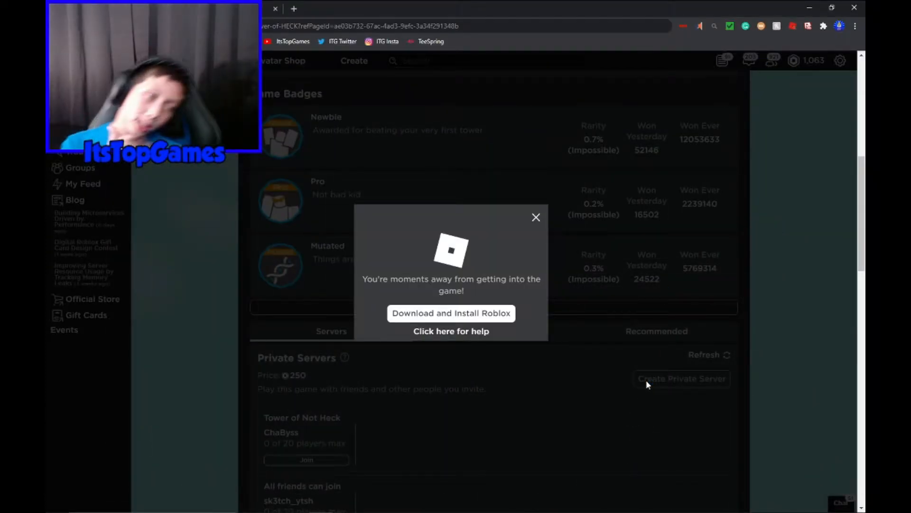
Dismiss the launch prompt and return to the top of the Tower of HECK page.
{"action": "left_click", "coordinate": [536, 217]}
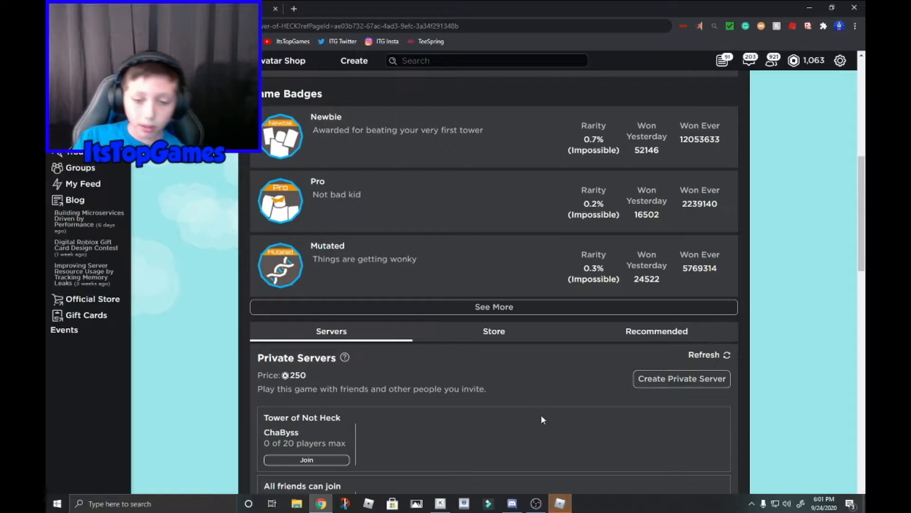
{"action": "left_click", "coordinate": [306, 460]}
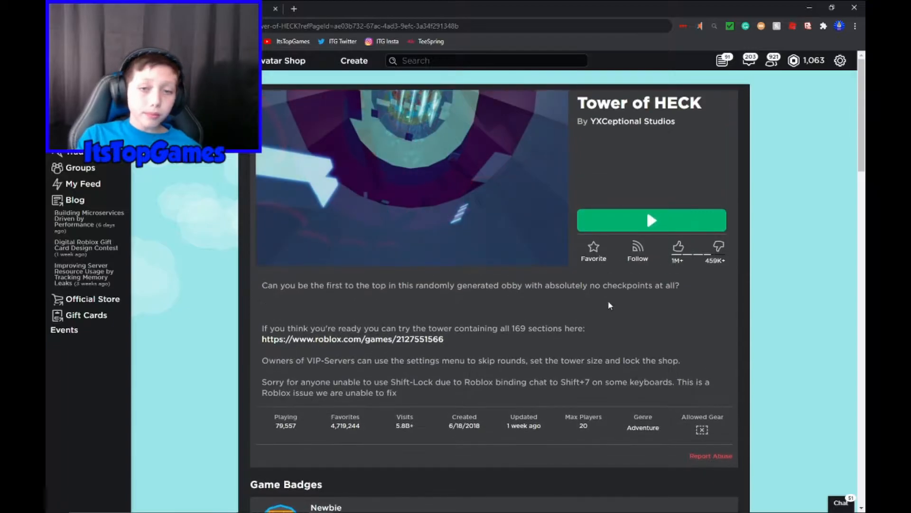
{"action": "left_click", "coordinate": [652, 220]}
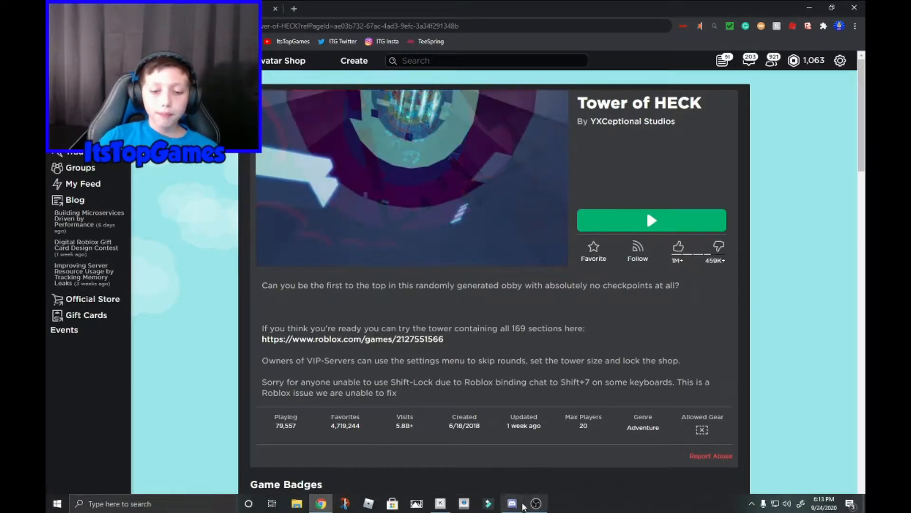
Bring up Key Presser from the taskbar and switch to the RobotSoft Key Presser tab.
{"action": "left_click", "coordinate": [439, 503]}
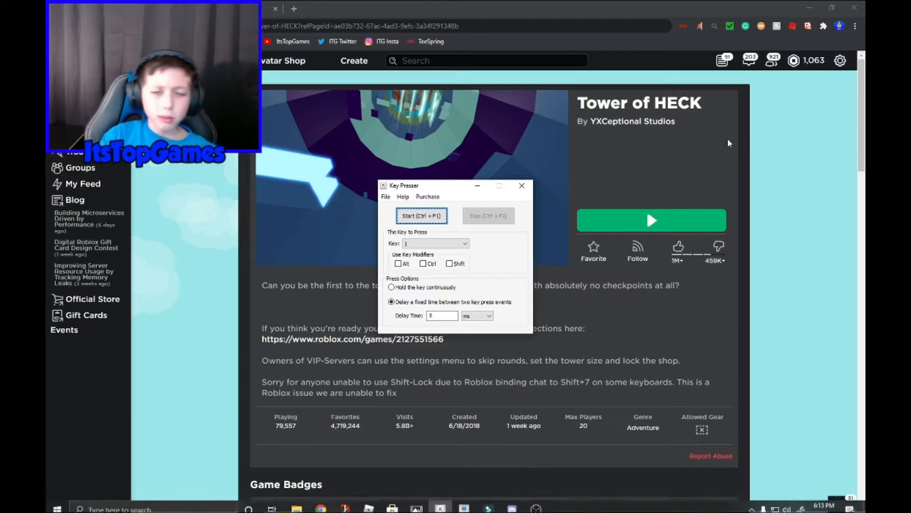
{"action": "left_click", "coordinate": [522, 185]}
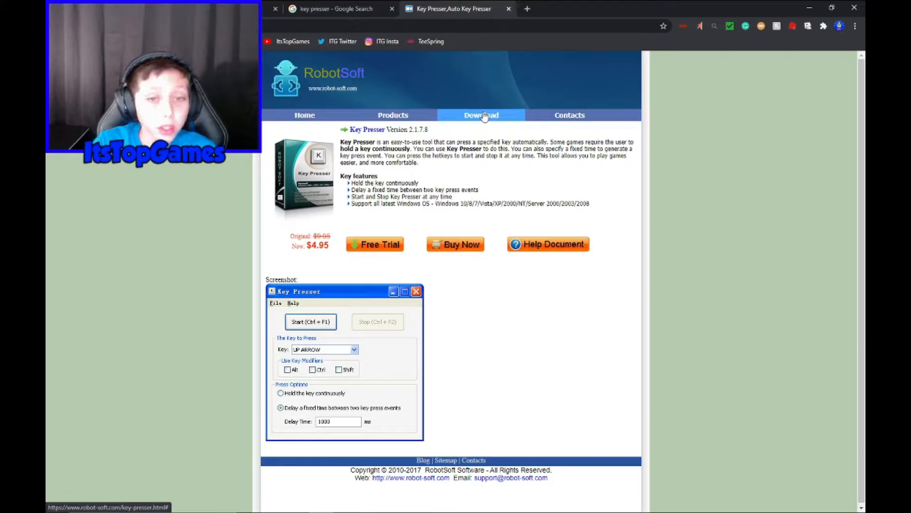
Bring the Key Presser window to the front over the RobotSoft page, showing key 1 at 5 ms.
{"action": "left_click", "coordinate": [482, 115]}
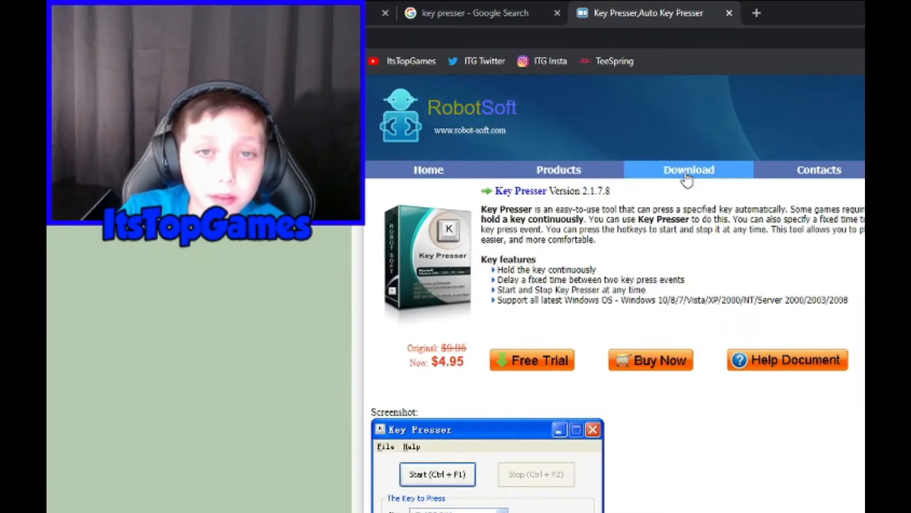
{"action": "left_click", "coordinate": [688, 170]}
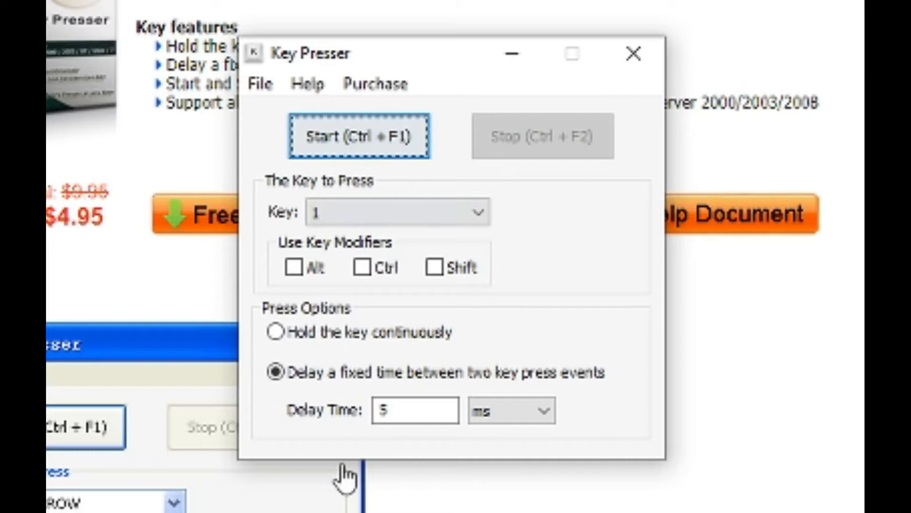
Keep the 5 ms delay in Key Presser and press Play on the Tower of HECK page.
{"action": "left_click", "coordinate": [274, 372]}
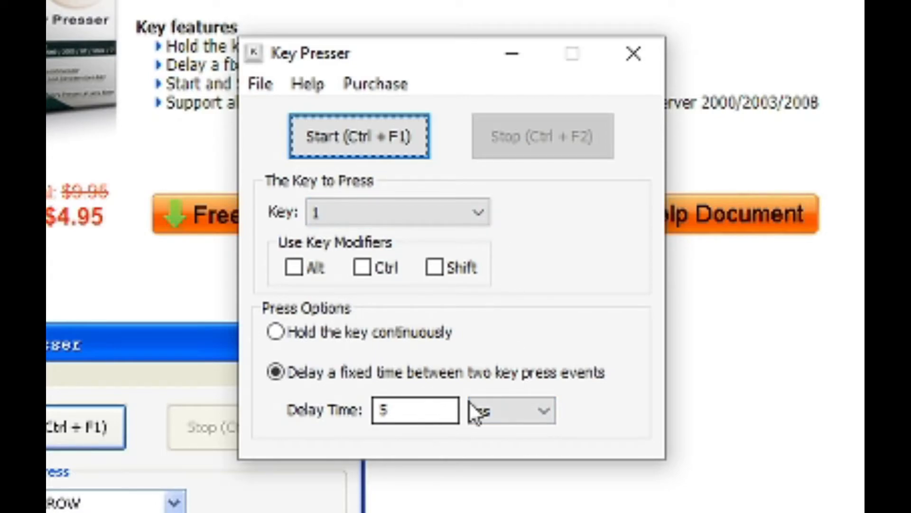
{"action": "left_click", "coordinate": [509, 410]}
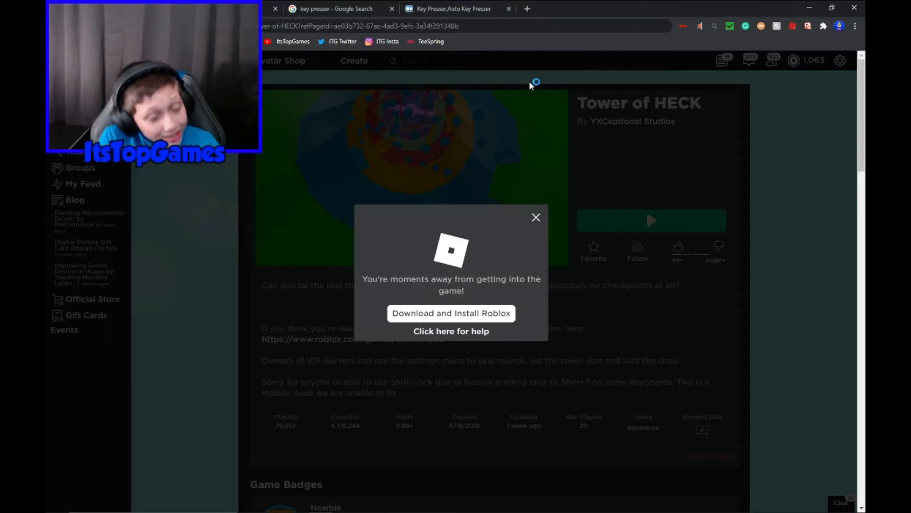
Confirm the launch so Tower of HECK loads and its in-game shop opens.
{"action": "left_click", "coordinate": [450, 313]}
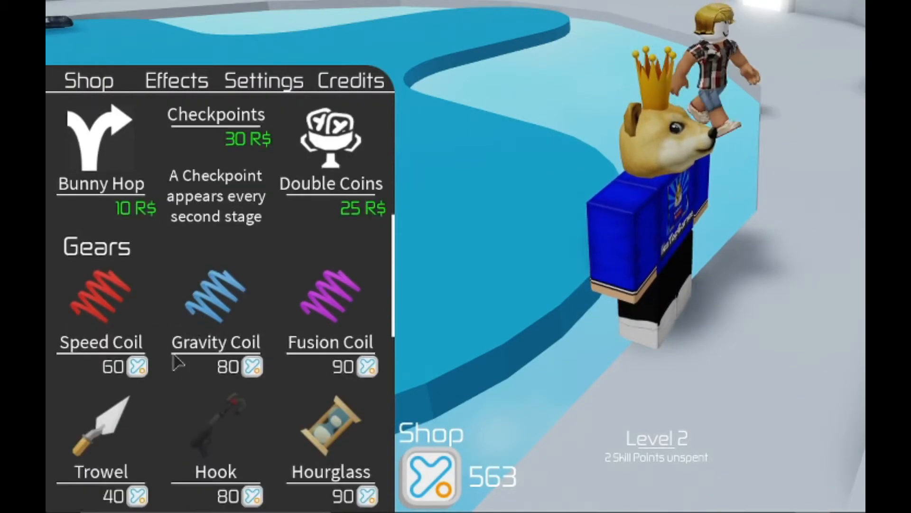
Scroll the shop down to the Mutators section with Invincibility for 500.
{"action": "scroll", "scroll_direction": "down", "scroll_amount": 3}
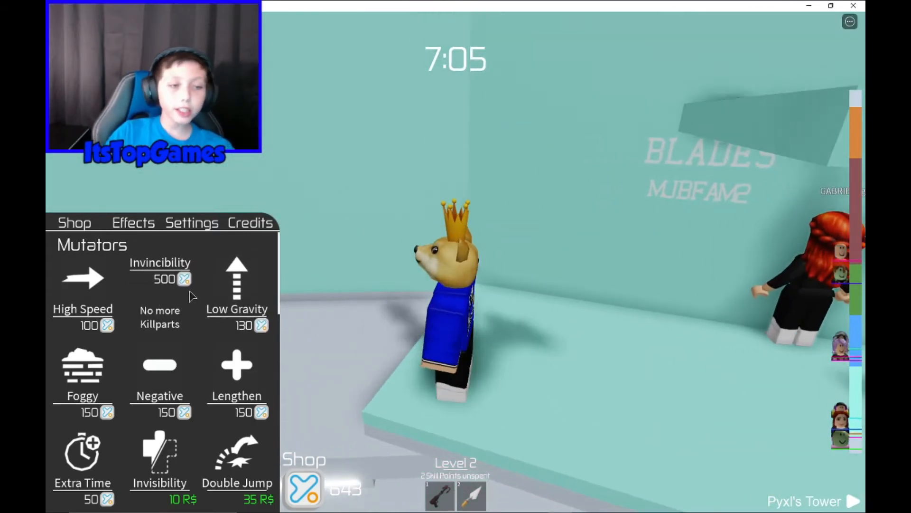
{"action": "left_click", "coordinate": [160, 279]}
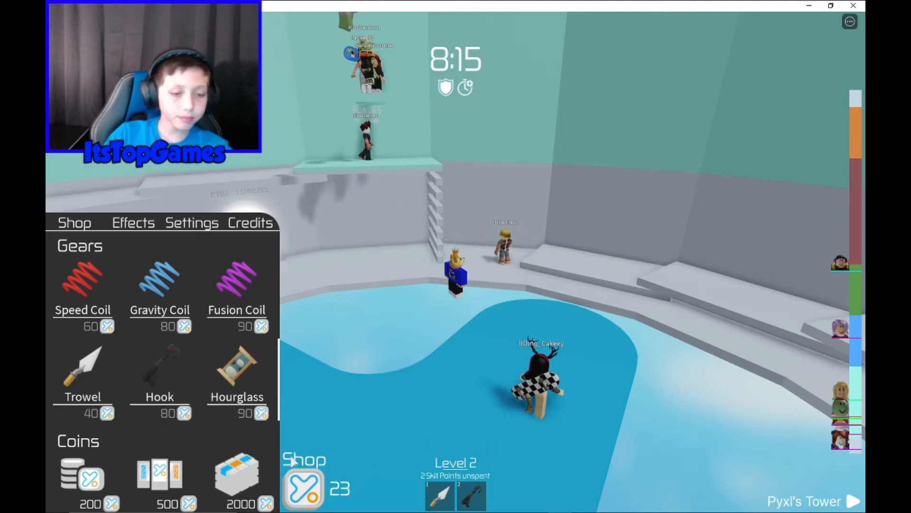
Close the shop panel so the tower round is fully in view.
{"action": "left_click", "coordinate": [303, 485]}
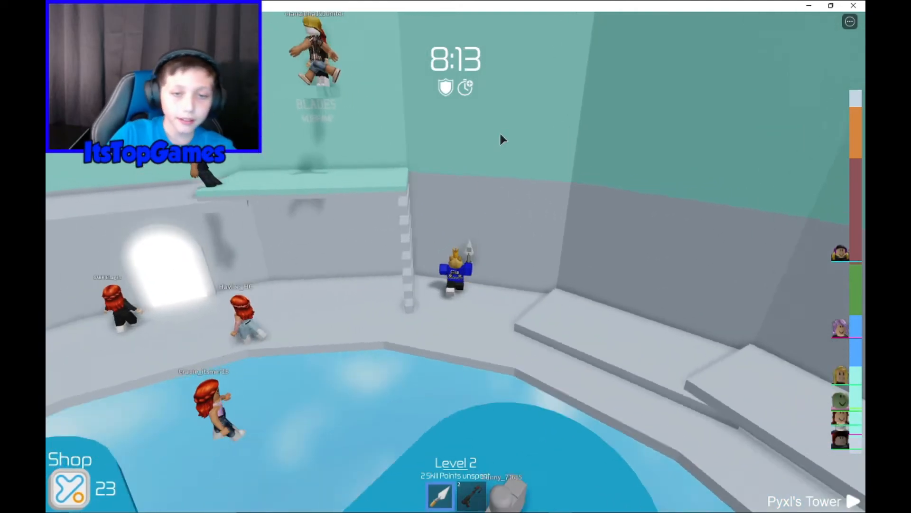